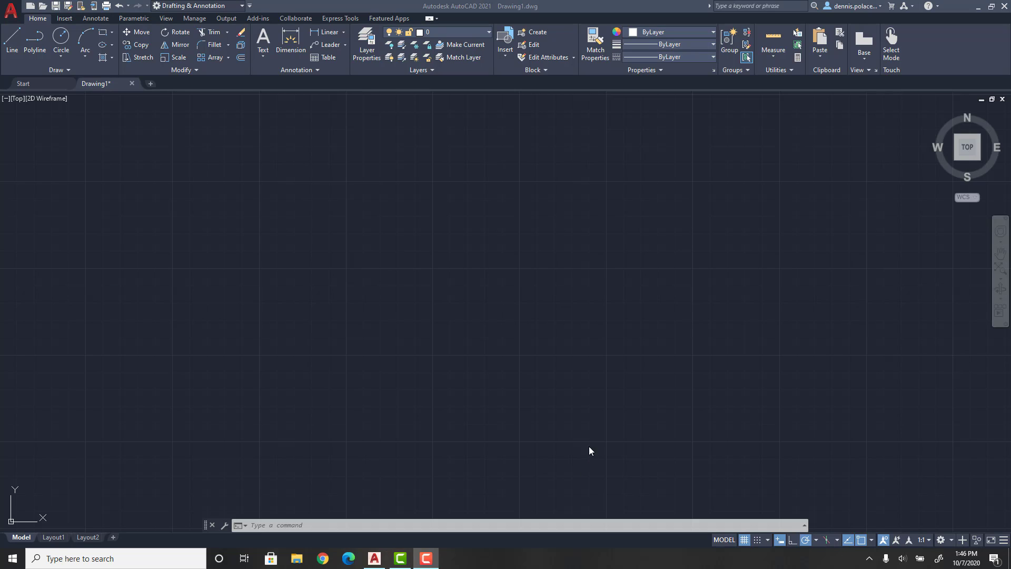
mouse_move(574, 386)
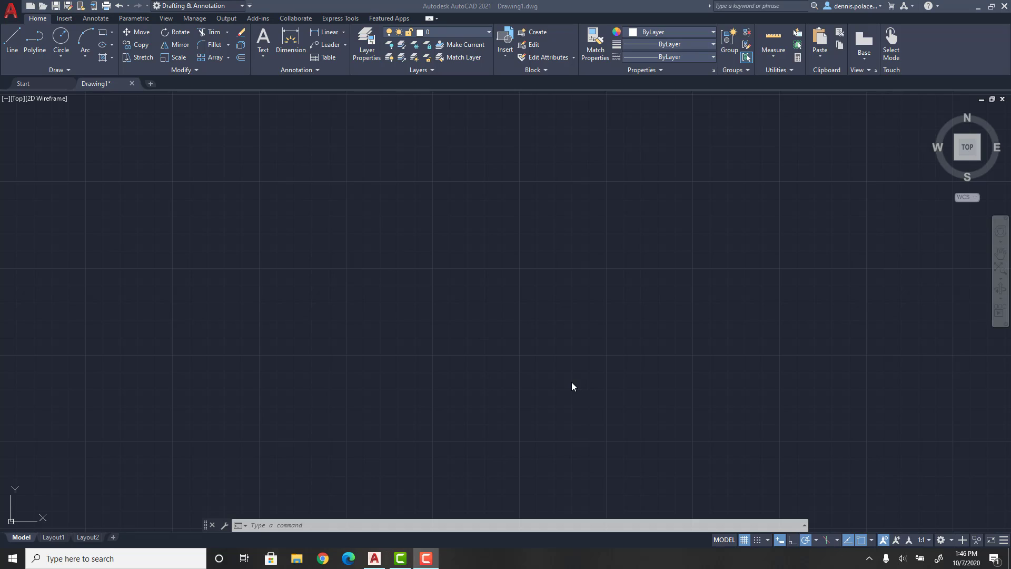
mouse_move(498, 203)
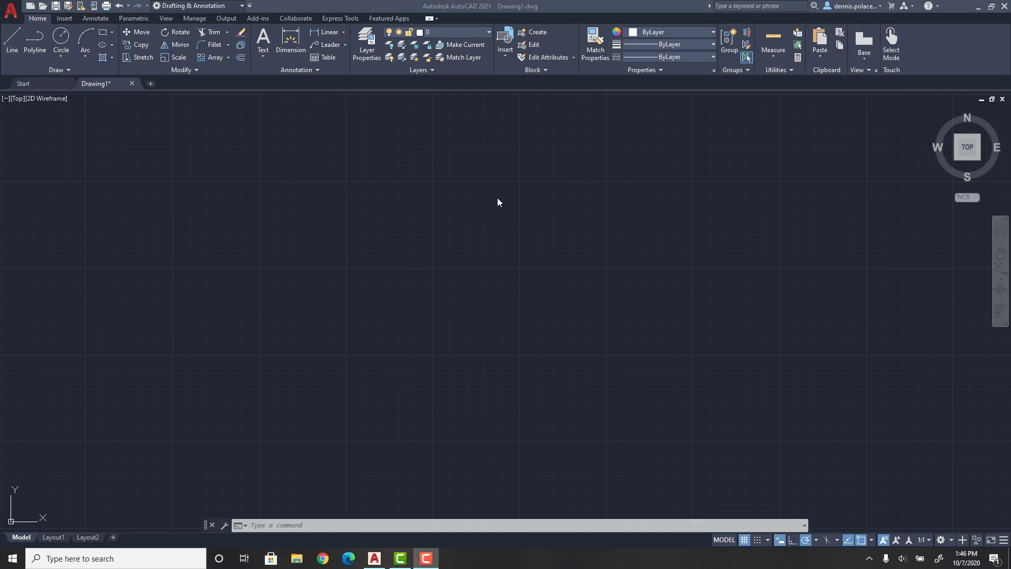
mouse_move(332, 85)
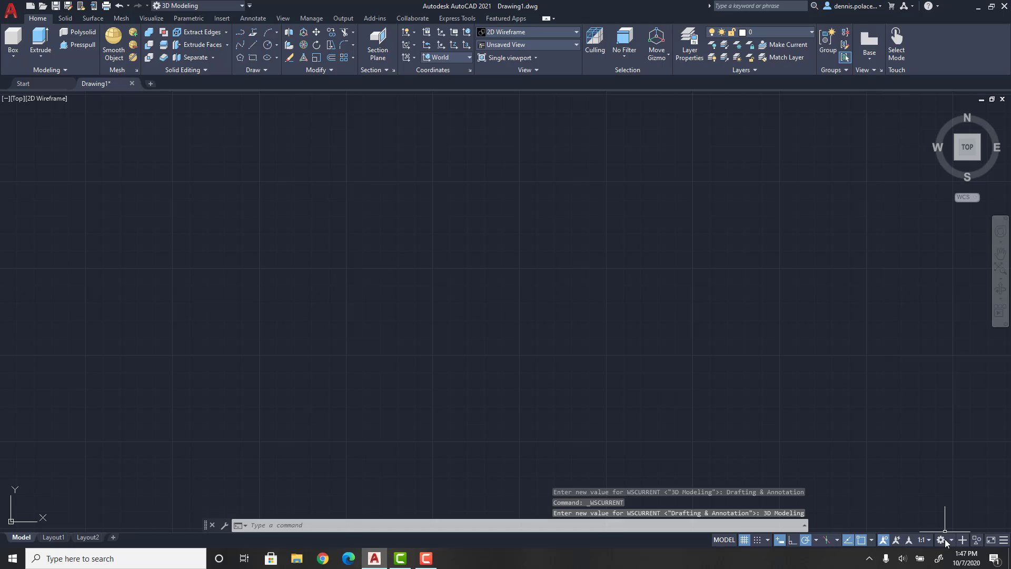
mouse_move(171, 331)
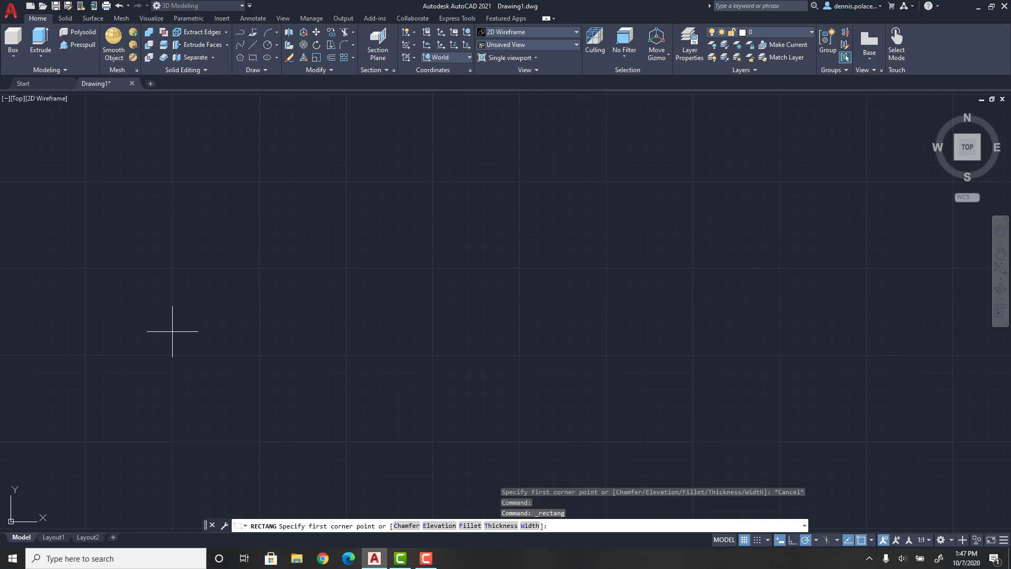
mouse_move(291, 180)
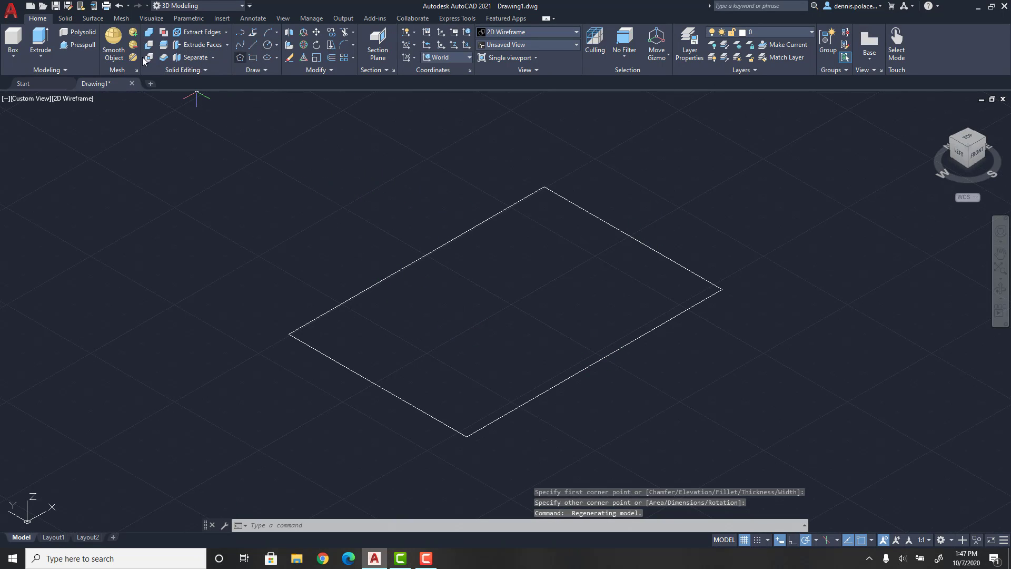
- Presspull the rectangle's enclosed area upward to extrude it into a 3D box
click(79, 45)
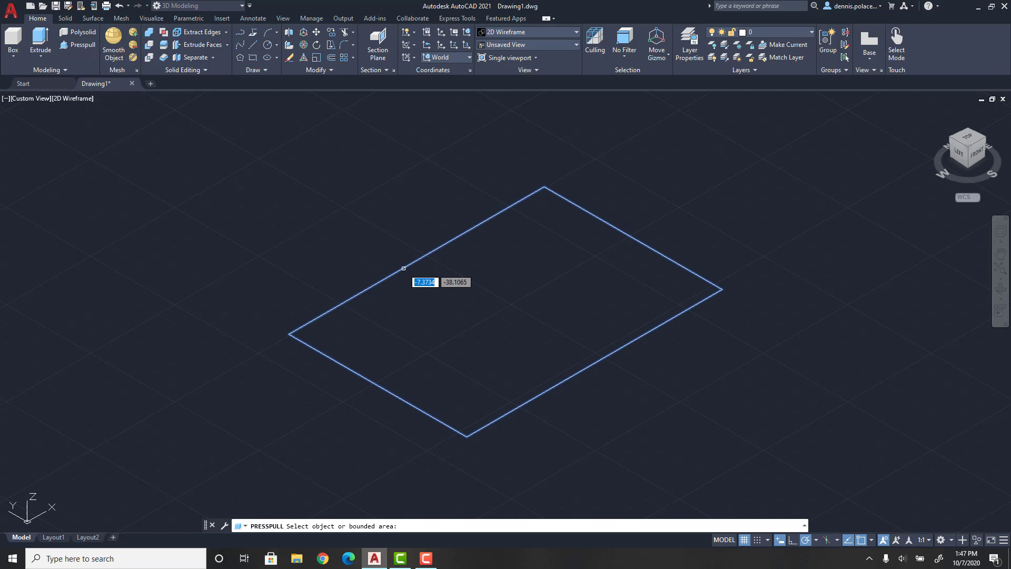
click(403, 268)
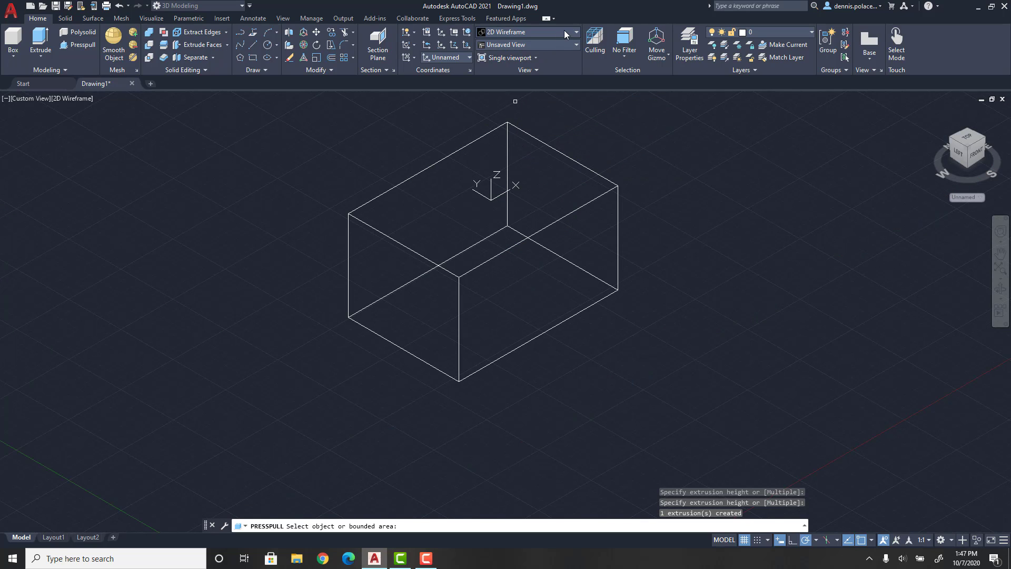
click(576, 32)
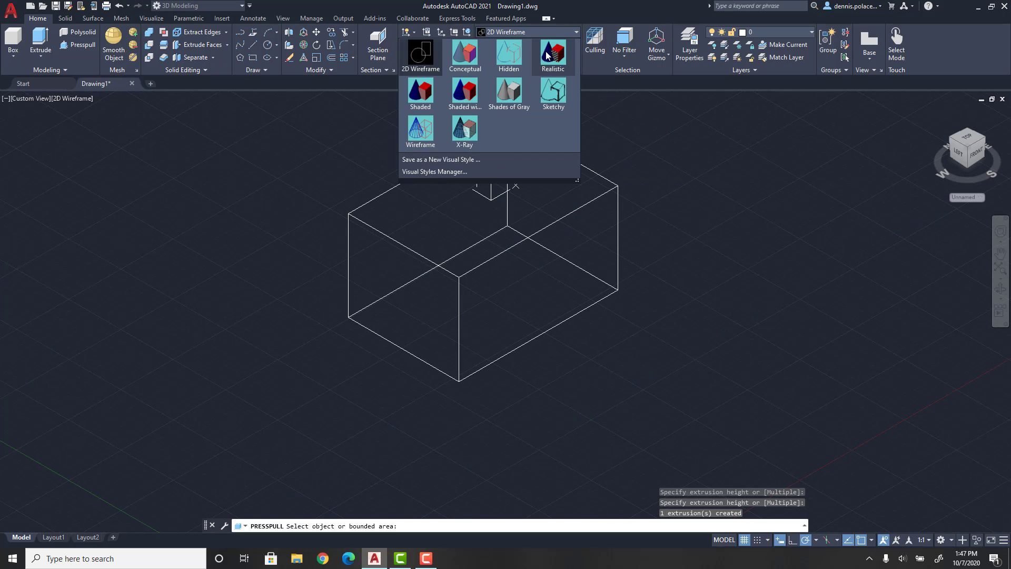
click(509, 93)
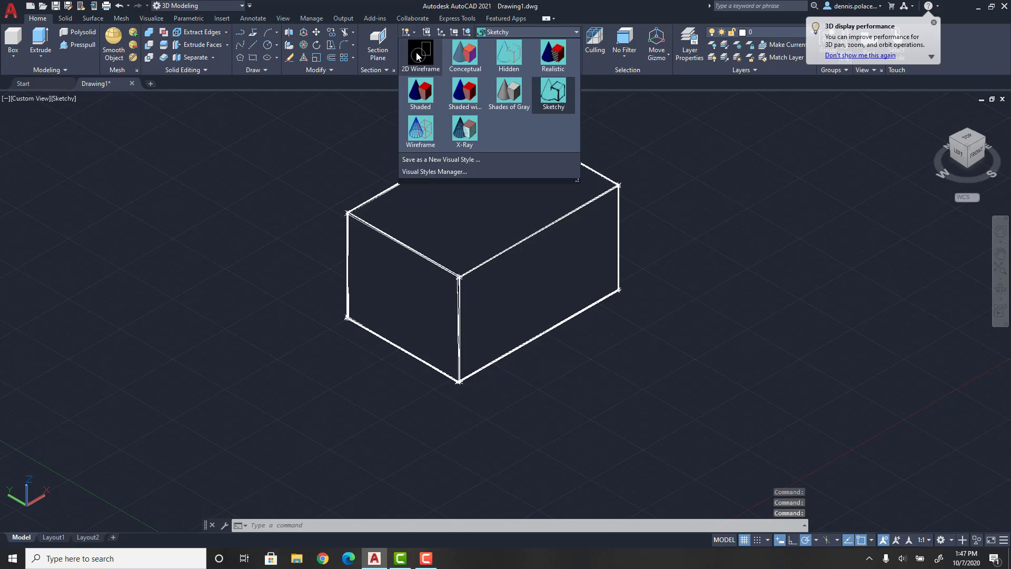
click(420, 54)
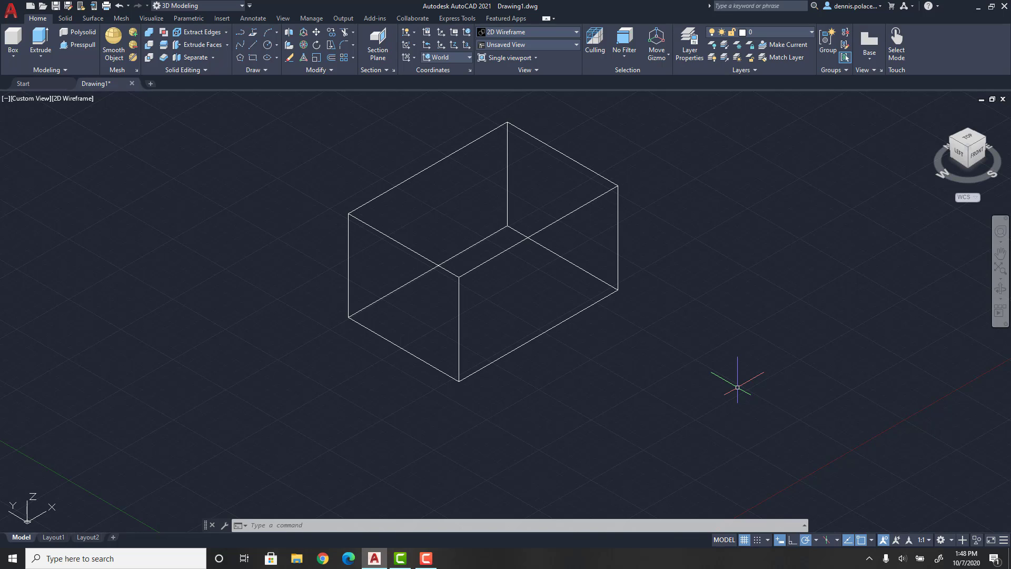
mouse_move(694, 301)
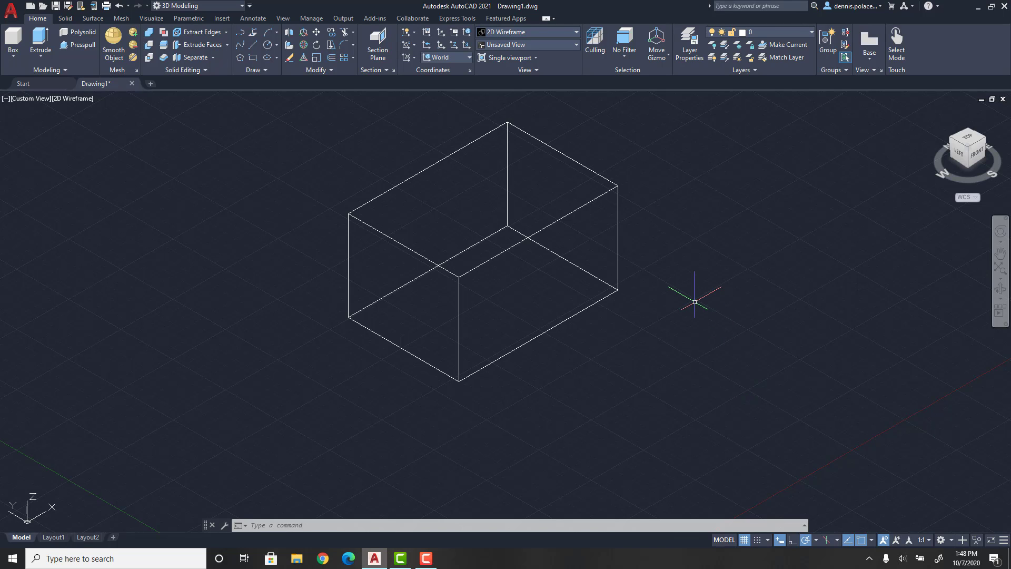
mouse_move(1005, 438)
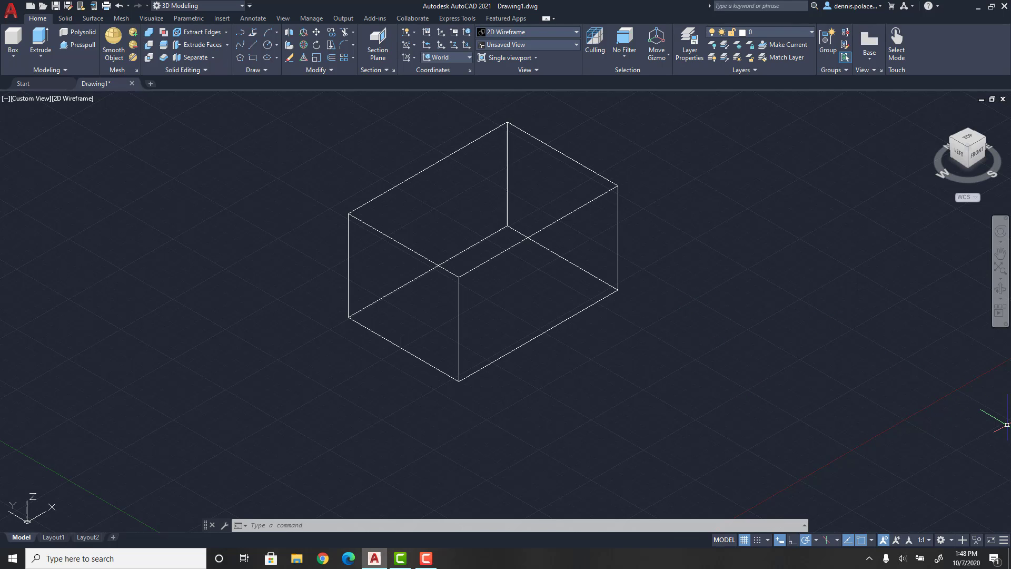